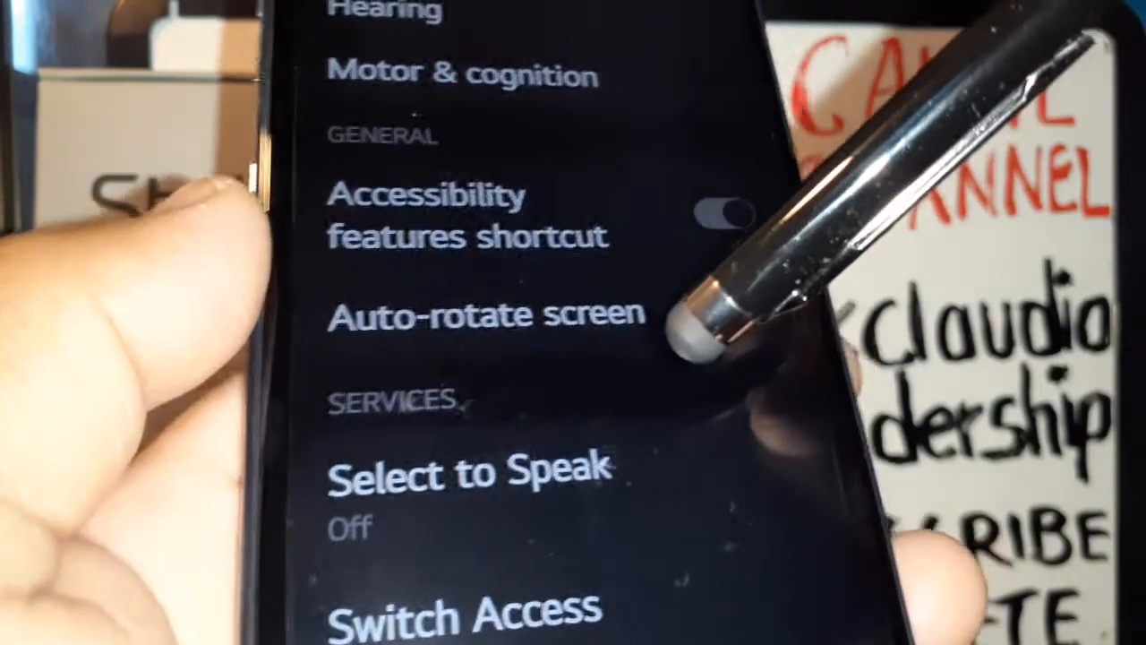
- Leave the Accessibility settings and return to the home screen app grid
{"action": "scroll", "scroll_direction": "up", "scroll_amount": 3}
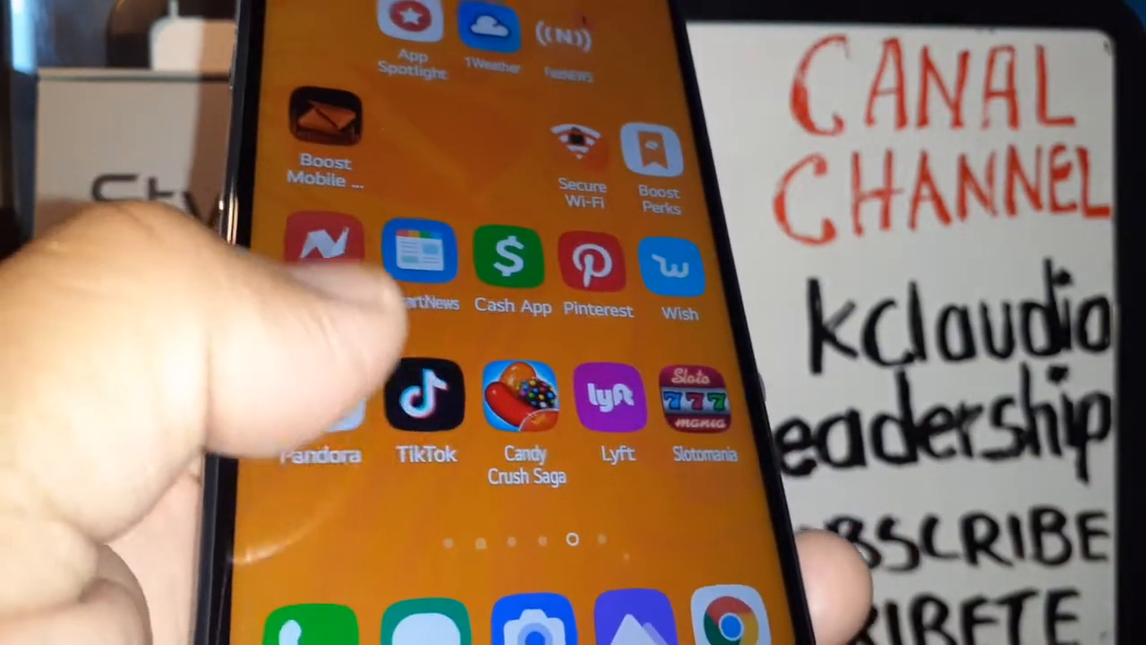
- Launch the Settings app from the home screen to reach Accessibility > Vision
{"action": "scroll", "scroll_direction": "left", "scroll_amount": 3}
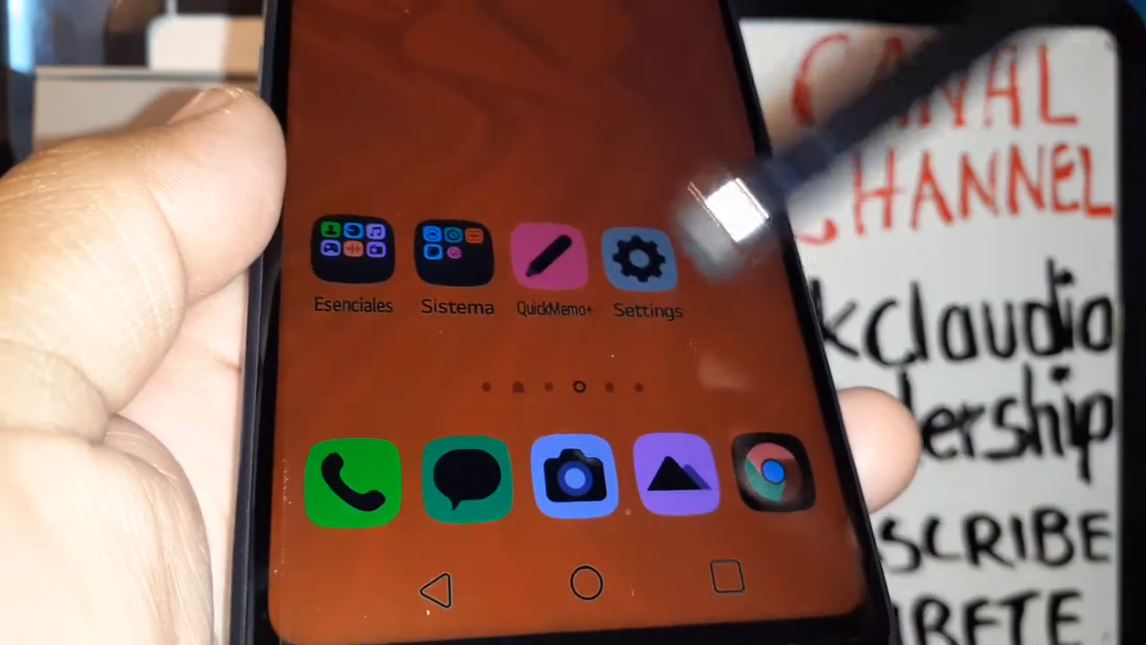
{"action": "left_click", "coordinate": [648, 260]}
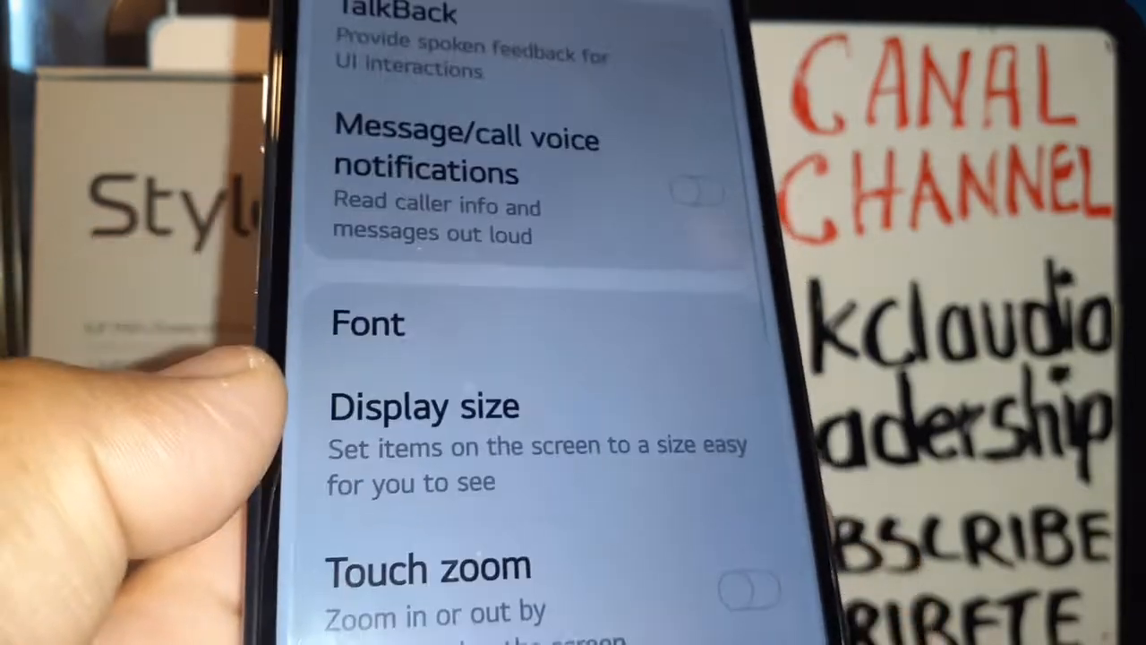
{"action": "scroll", "scroll_direction": "up", "scroll_amount": 3}
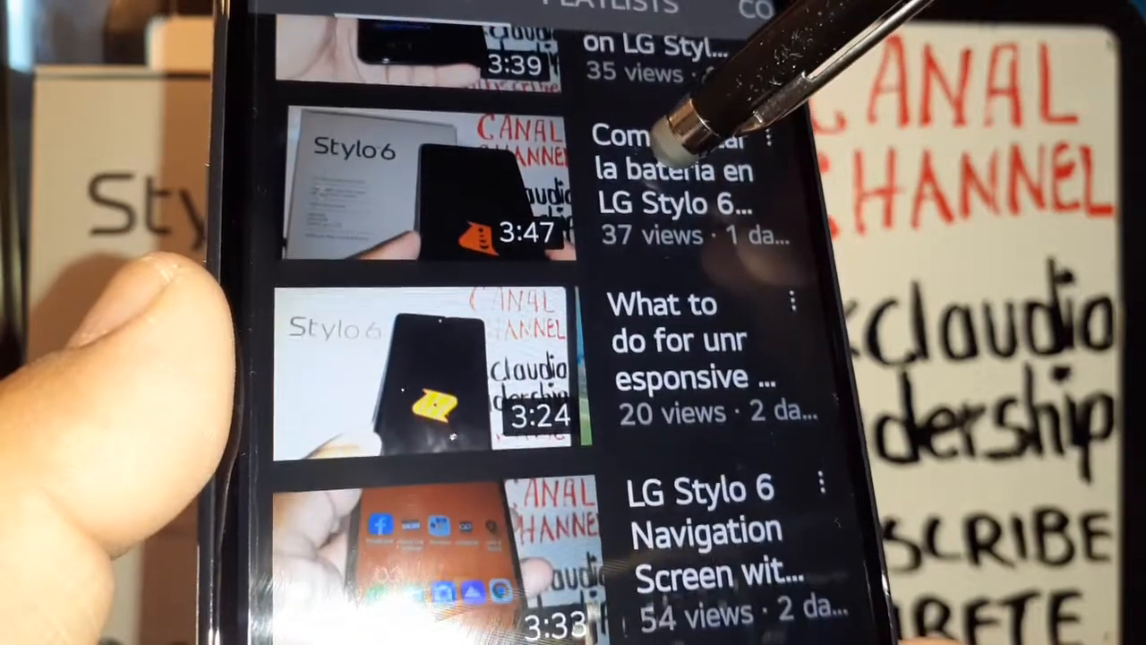
{"action": "scroll", "scroll_direction": "up", "scroll_amount": 3}
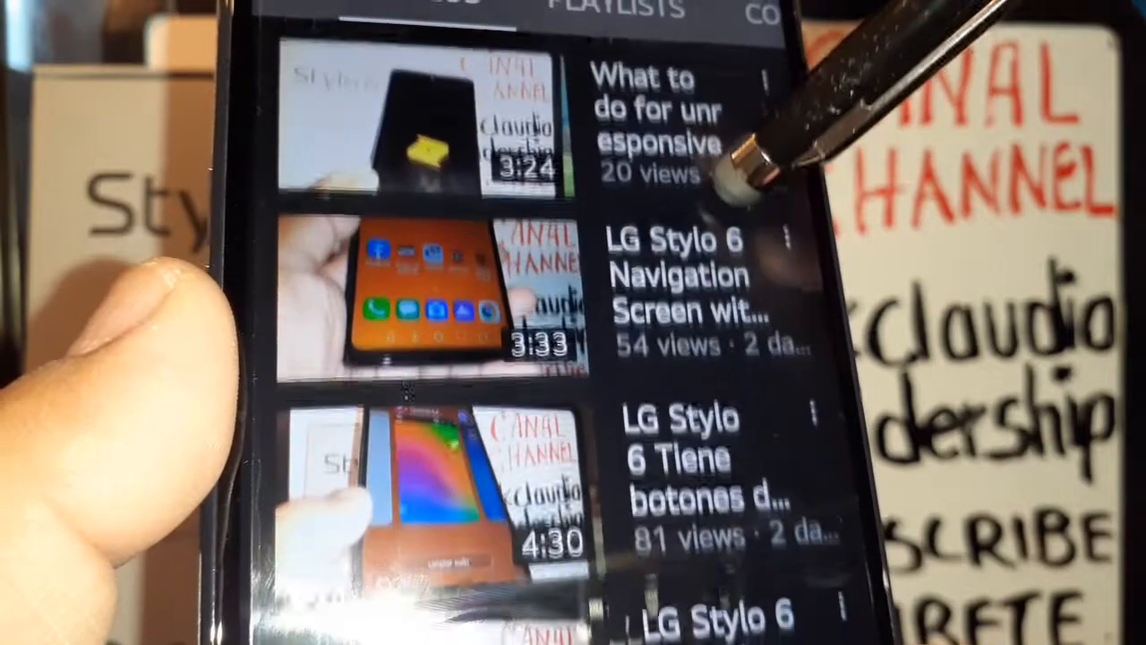
{"action": "scroll", "scroll_direction": "up", "scroll_amount": 3}
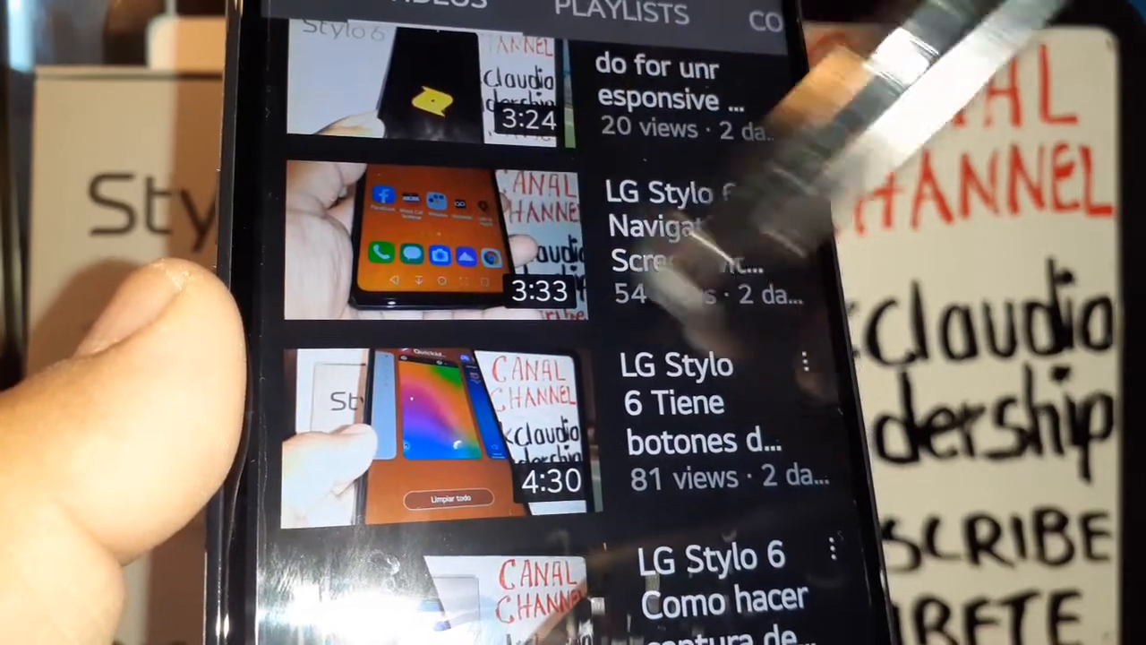
{"action": "scroll", "scroll_direction": "up", "scroll_amount": 3}
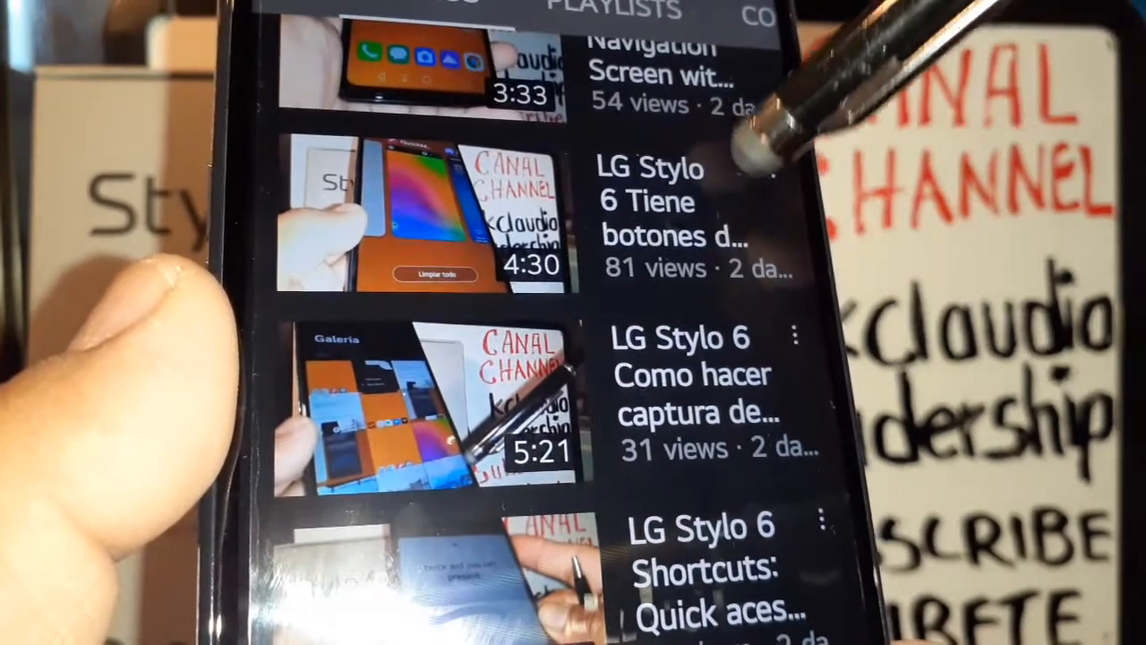
{"action": "scroll", "scroll_direction": "down", "scroll_amount": 3}
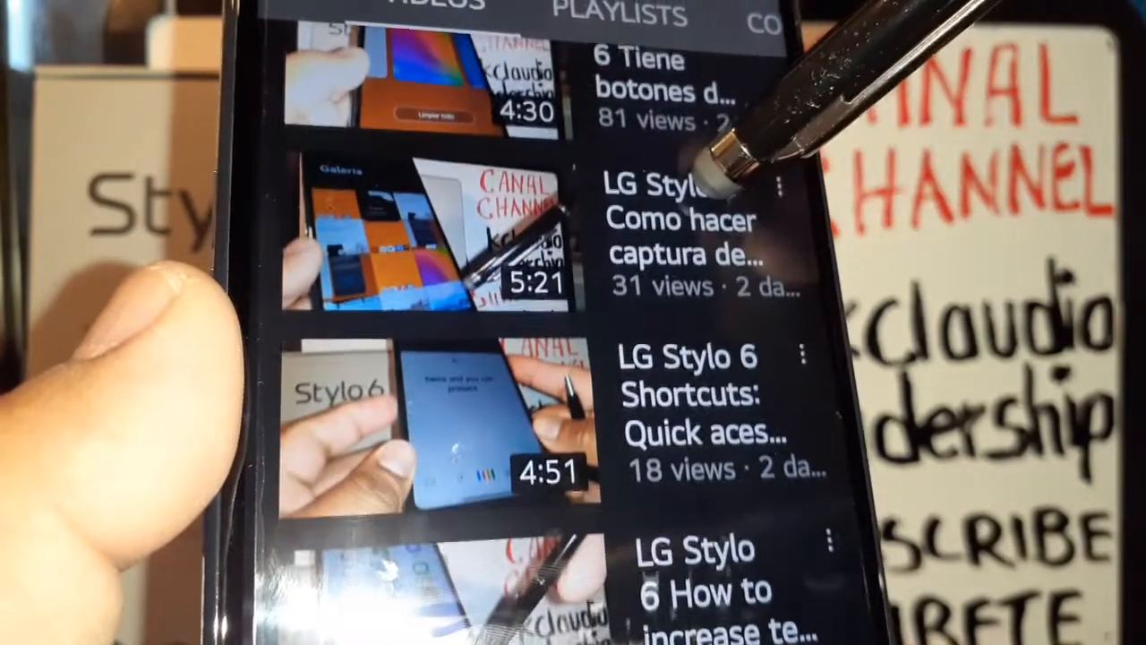
{"action": "scroll", "scroll_direction": "down", "scroll_amount": 3}
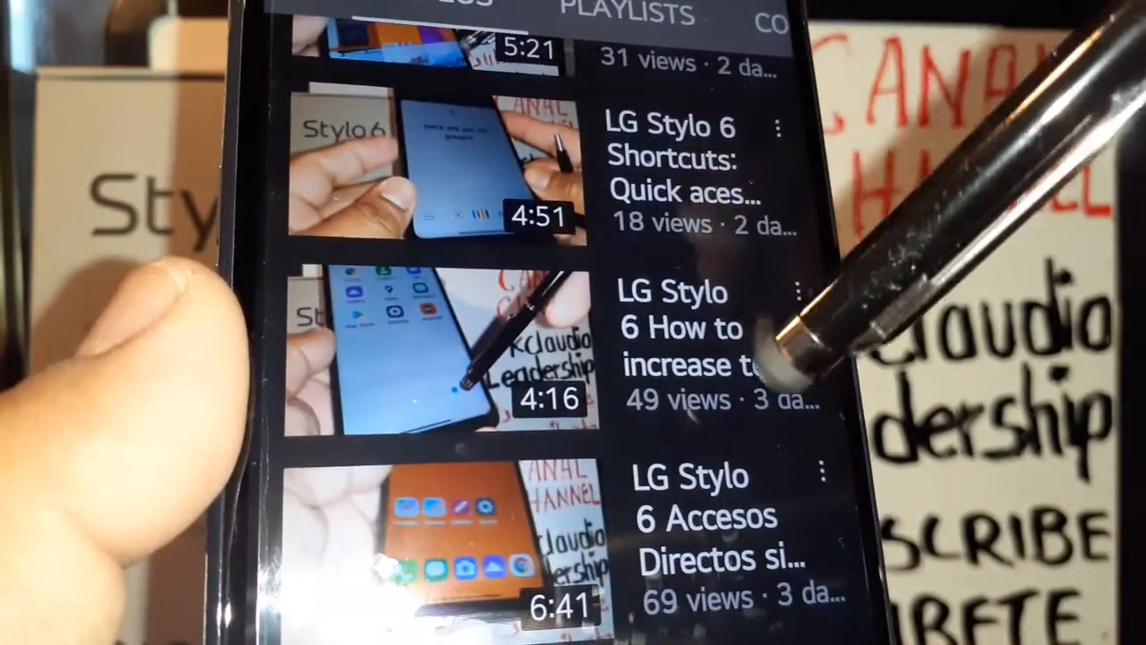
{"action": "scroll", "scroll_direction": "up", "scroll_amount": 3}
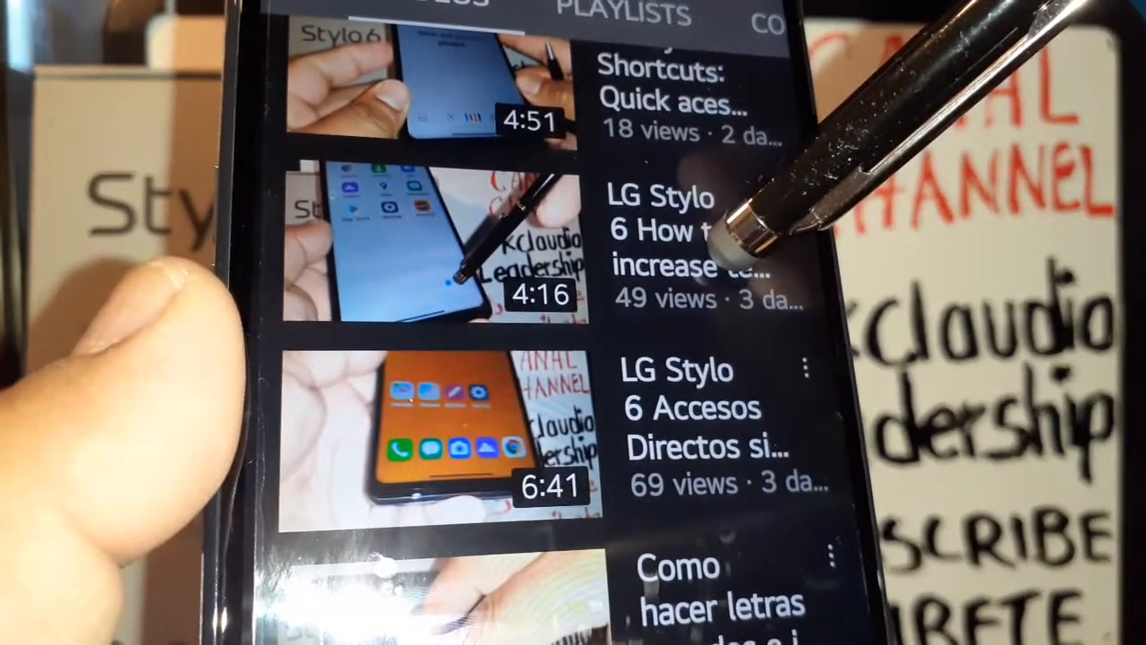
{"action": "scroll", "scroll_direction": "up", "scroll_amount": 3}
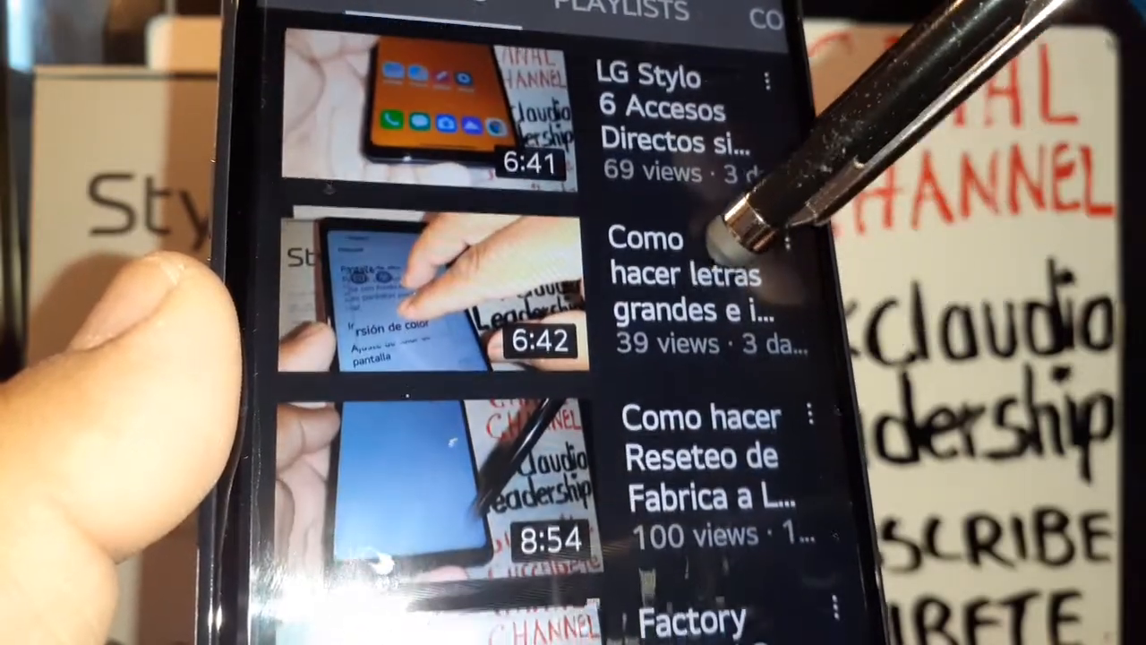
{"action": "scroll", "scroll_direction": "down", "scroll_amount": 3}
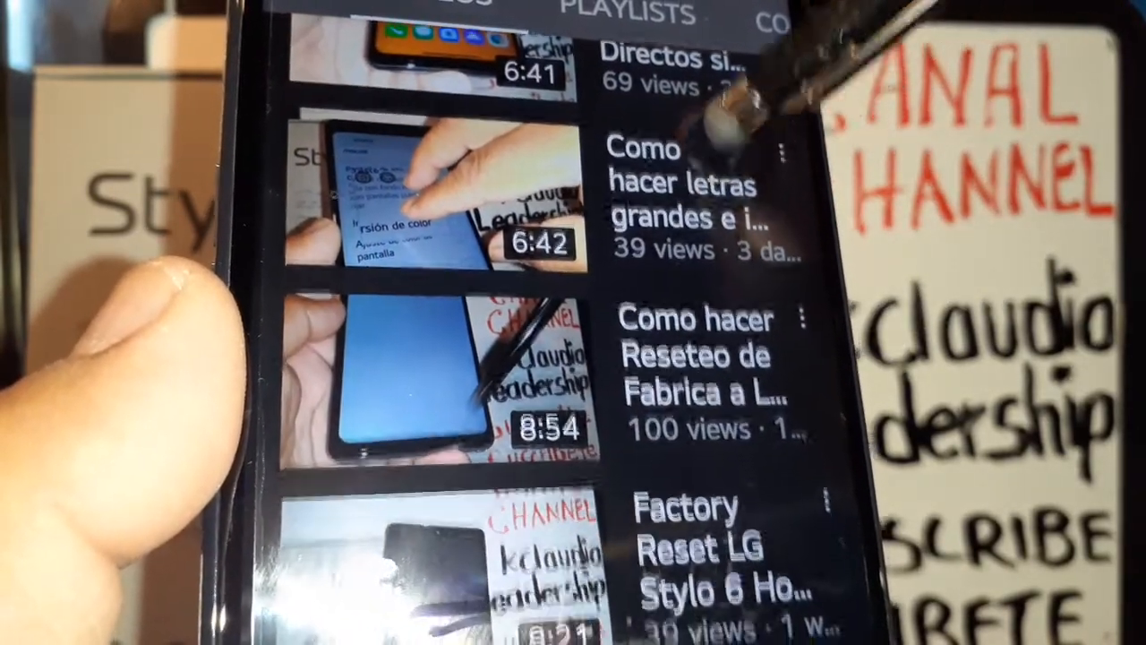
{"action": "scroll", "scroll_direction": "down", "scroll_amount": 3}
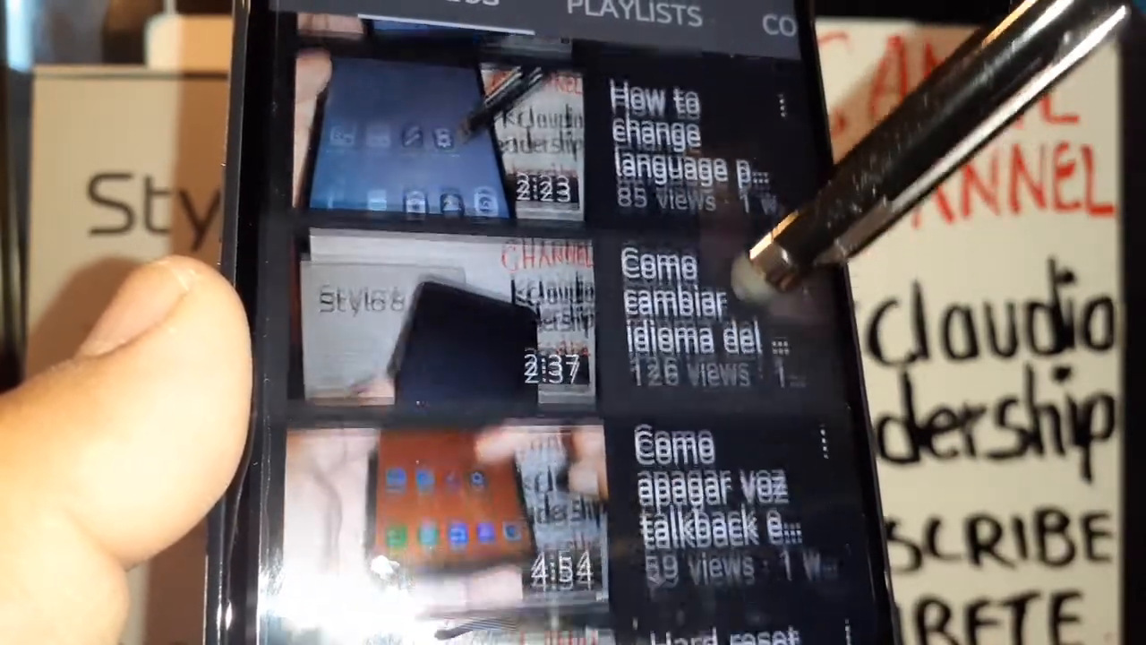
{"action": "scroll", "scroll_direction": "up", "scroll_amount": 3}
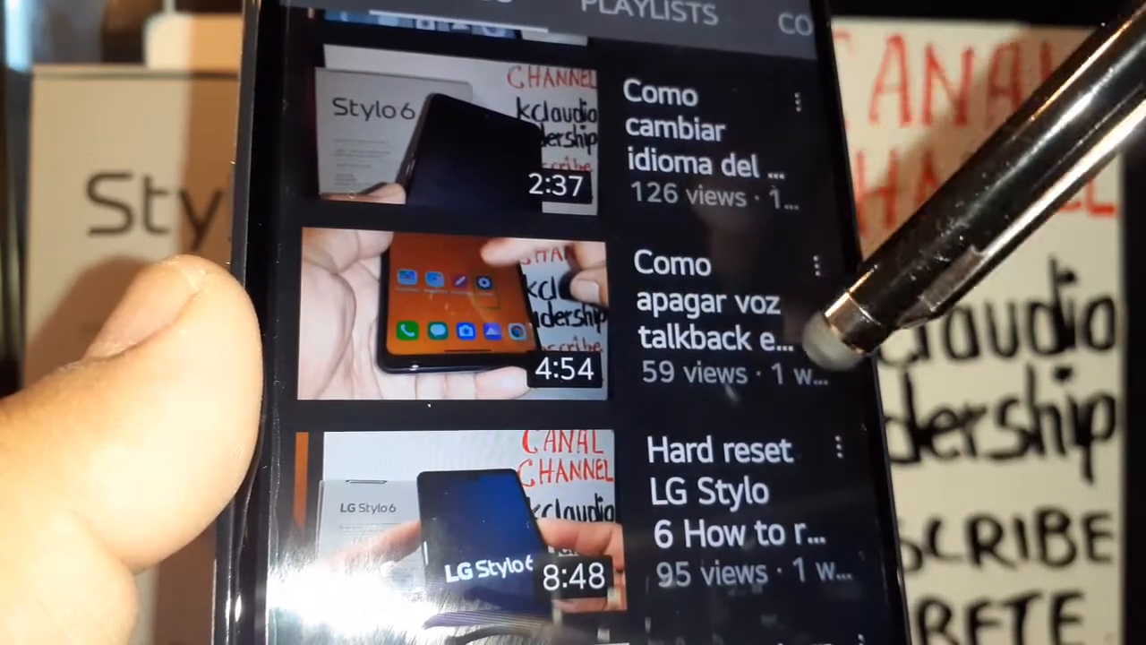
{"action": "scroll", "scroll_direction": "up", "scroll_amount": 3}
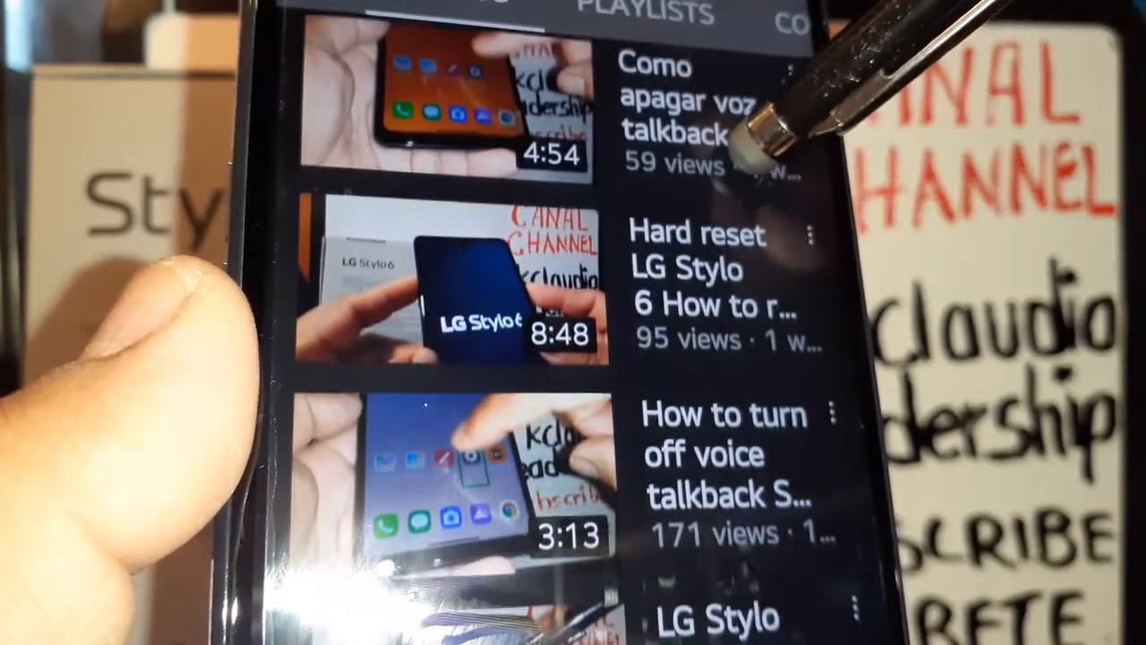
{"action": "scroll", "scroll_direction": "up", "scroll_amount": 3}
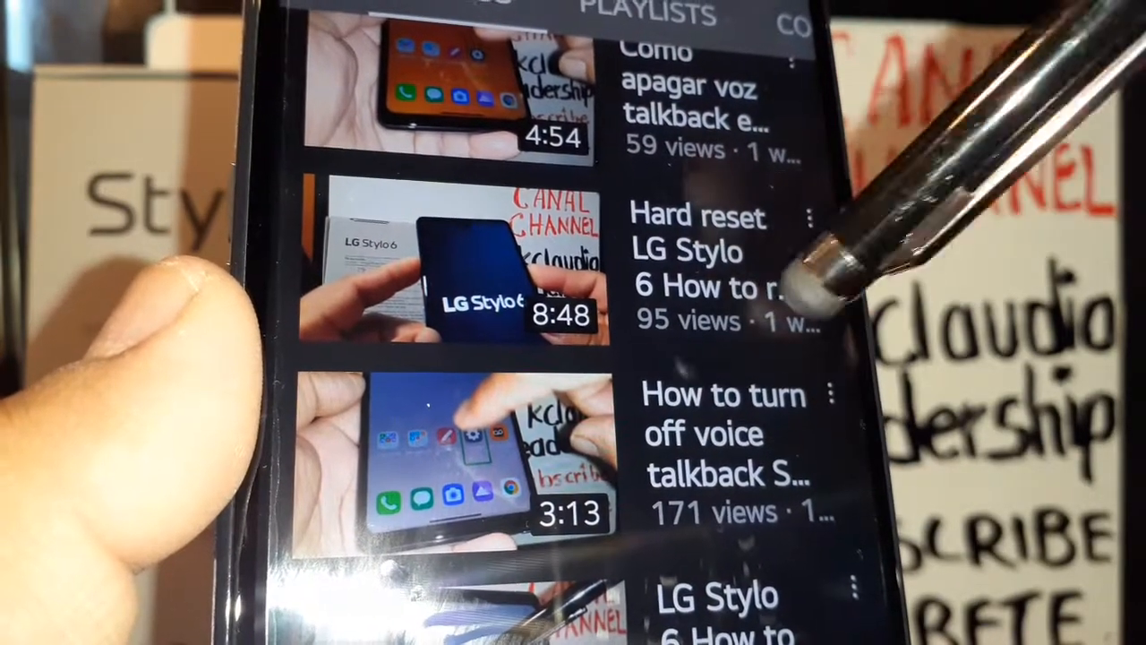